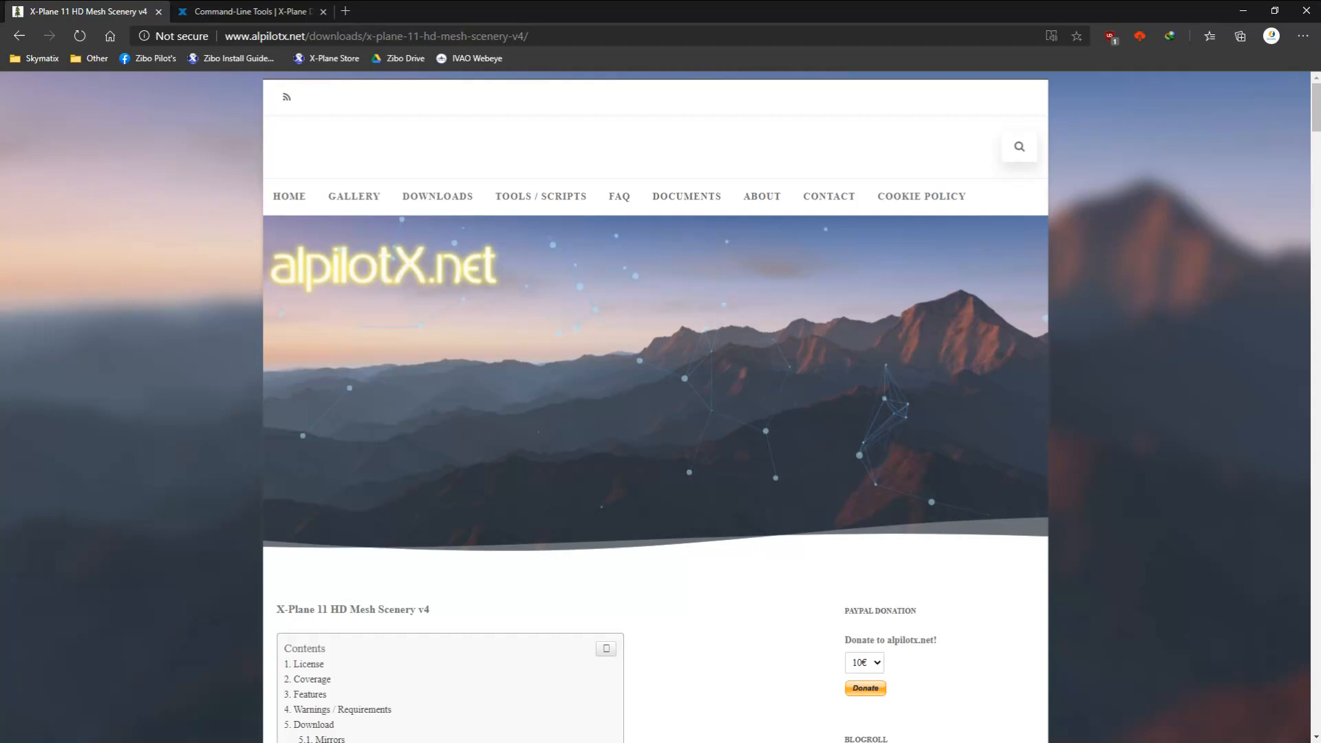
# Minimize the Edge window showing the HD Mesh Scenery v4 page to reveal the desktop
pyautogui.click(251, 11)
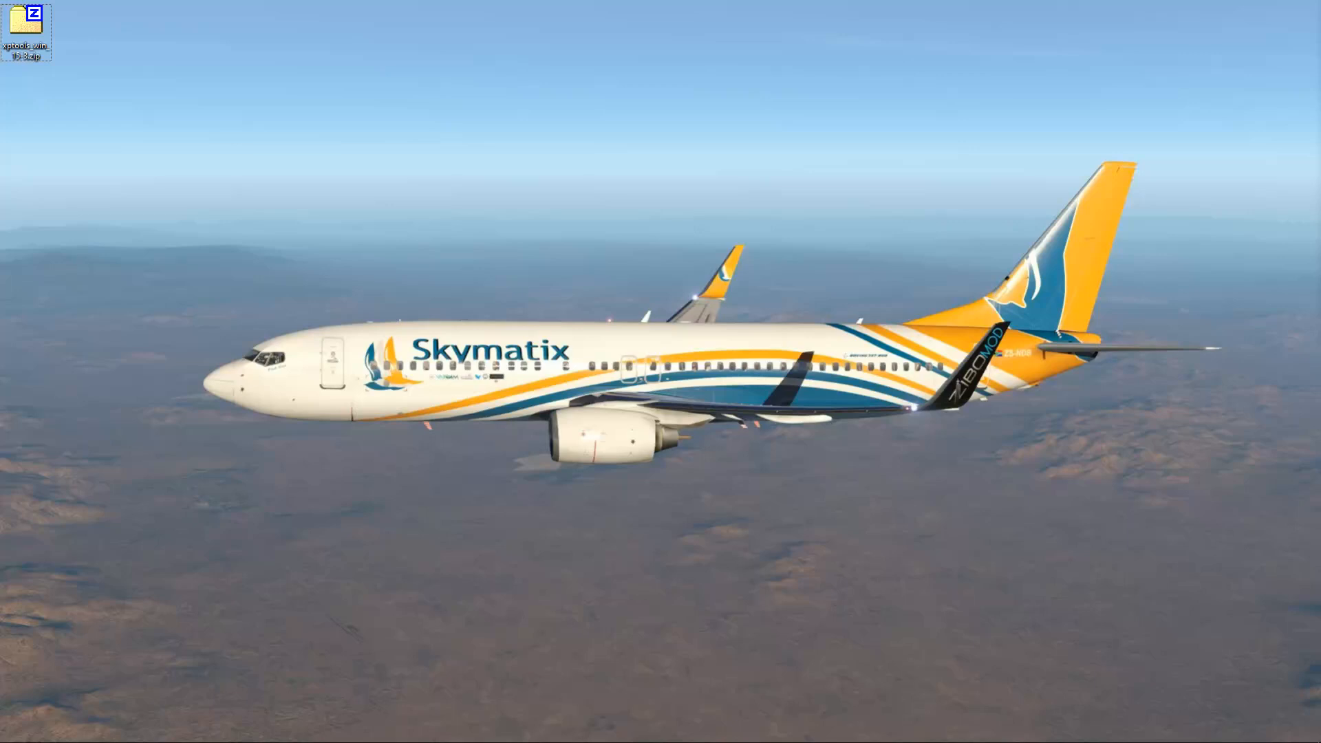
# Extract the xptools zip with 7-Zip into an xptools_win_15-3 folder
pyautogui.rightClick(27, 34)
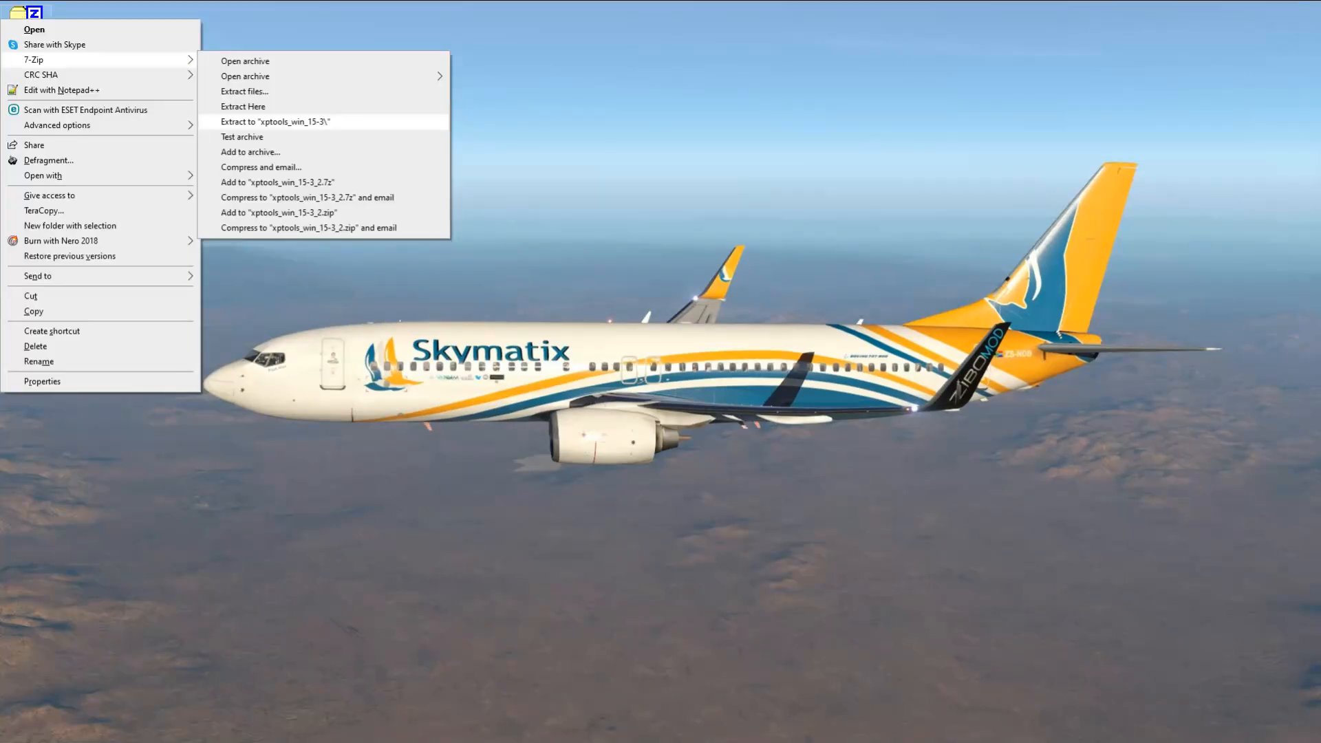
pyautogui.click(275, 121)
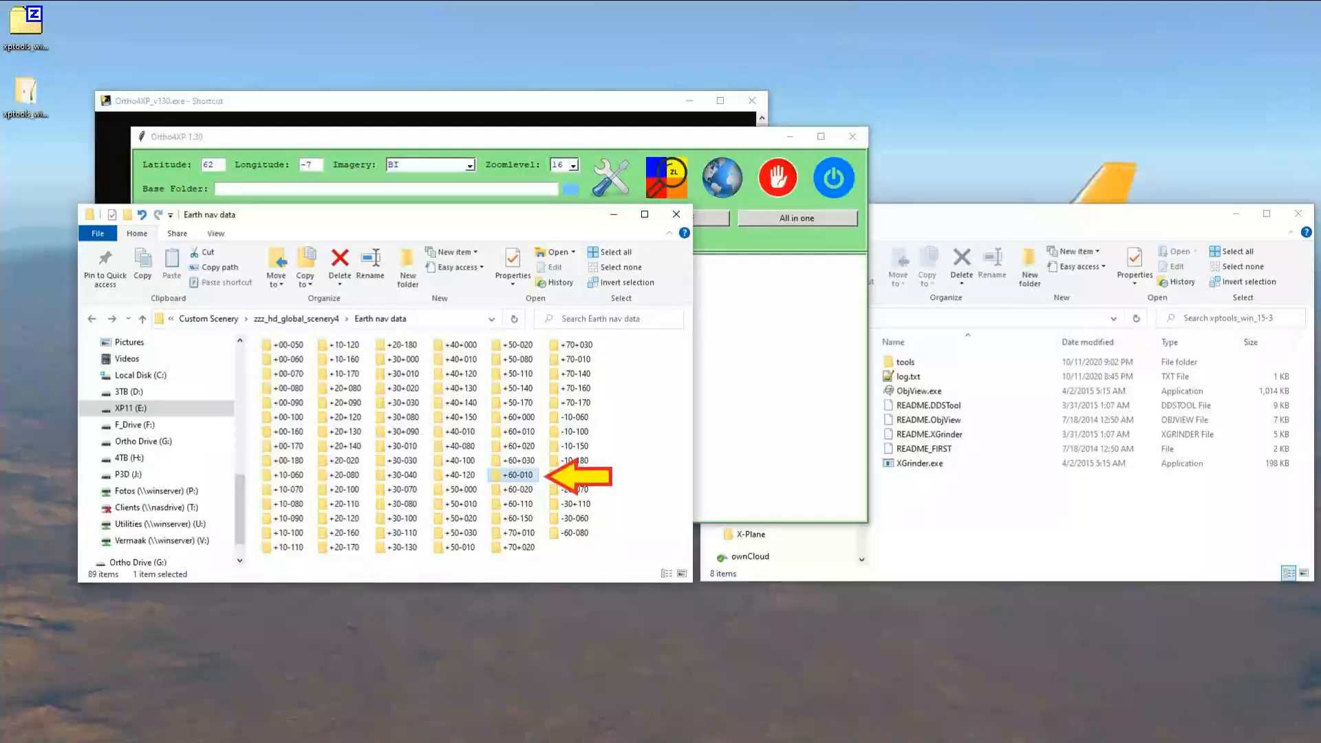
# Open the +60-010 tile folder in the HD mesh scenery's Earth nav data
pyautogui.doubleClick(518, 475)
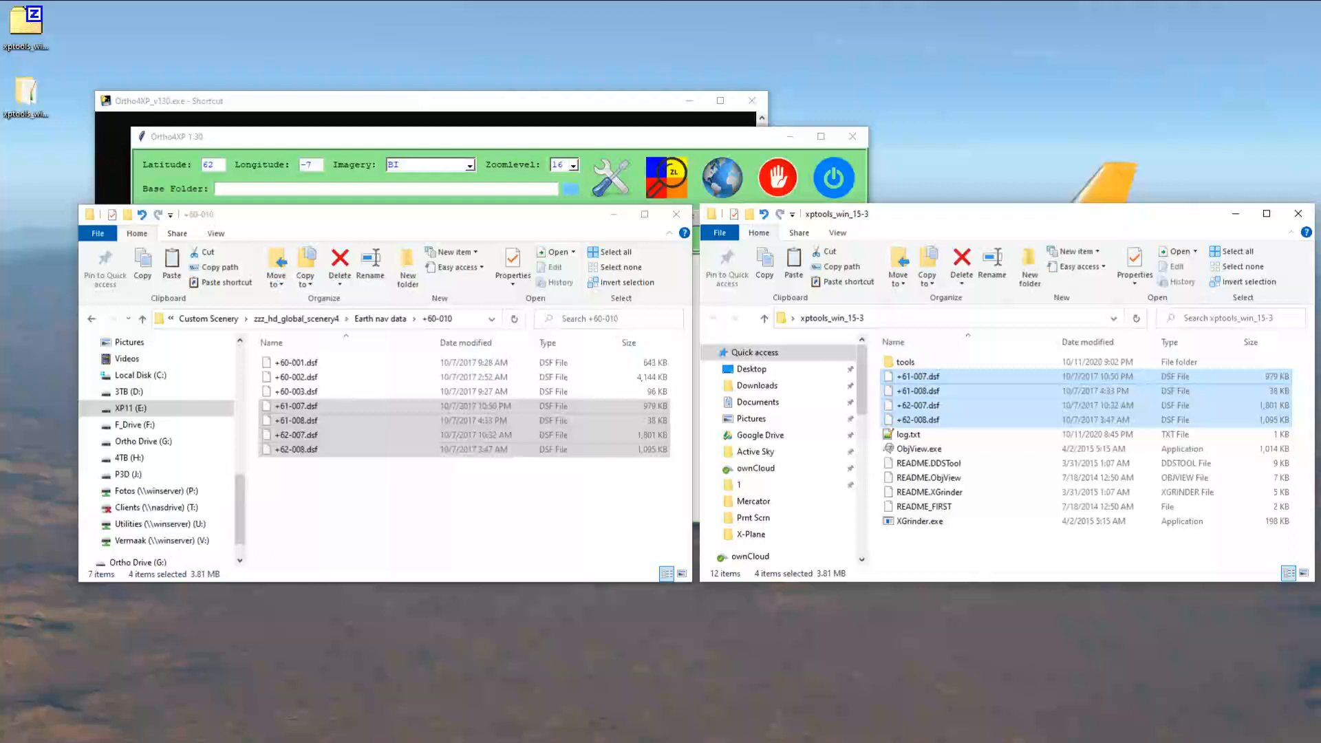
# Extract the four copied DSF tiles in place with 7-Zip Extract Here
pyautogui.rightClick(918, 376)
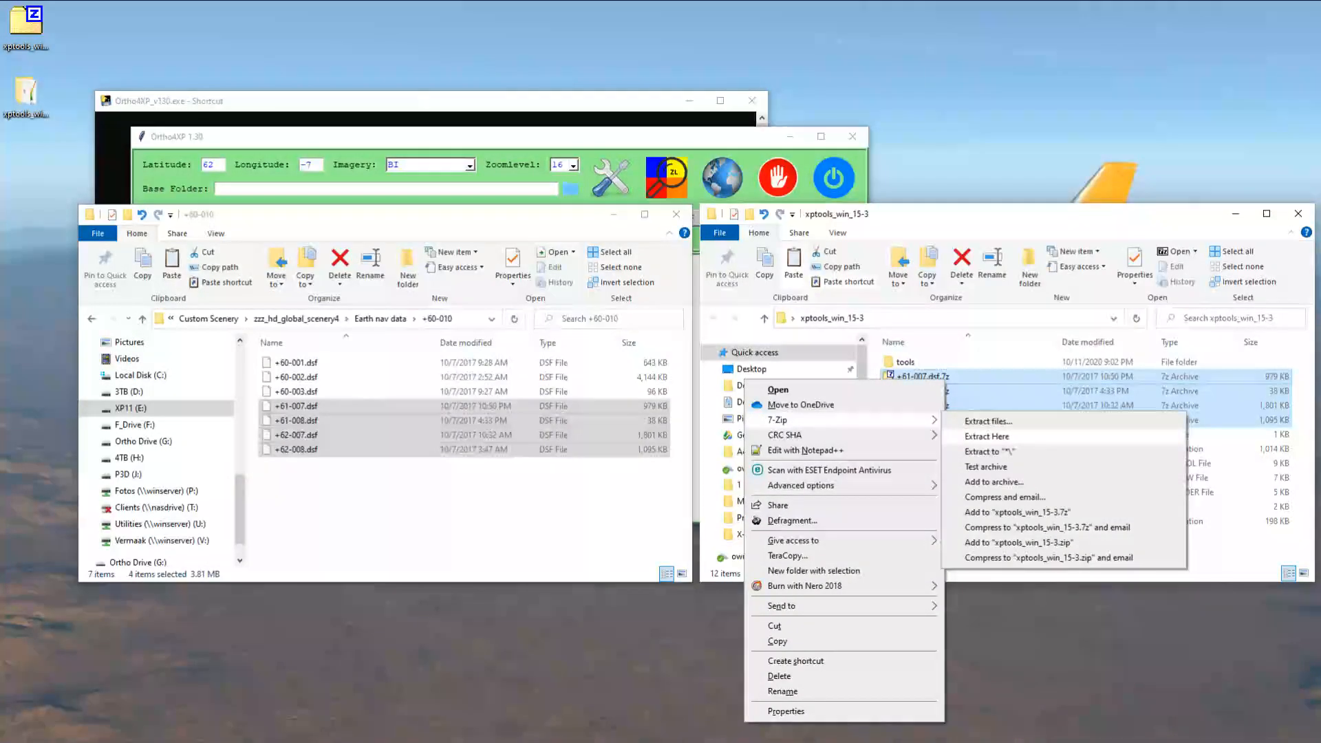
pyautogui.click(987, 436)
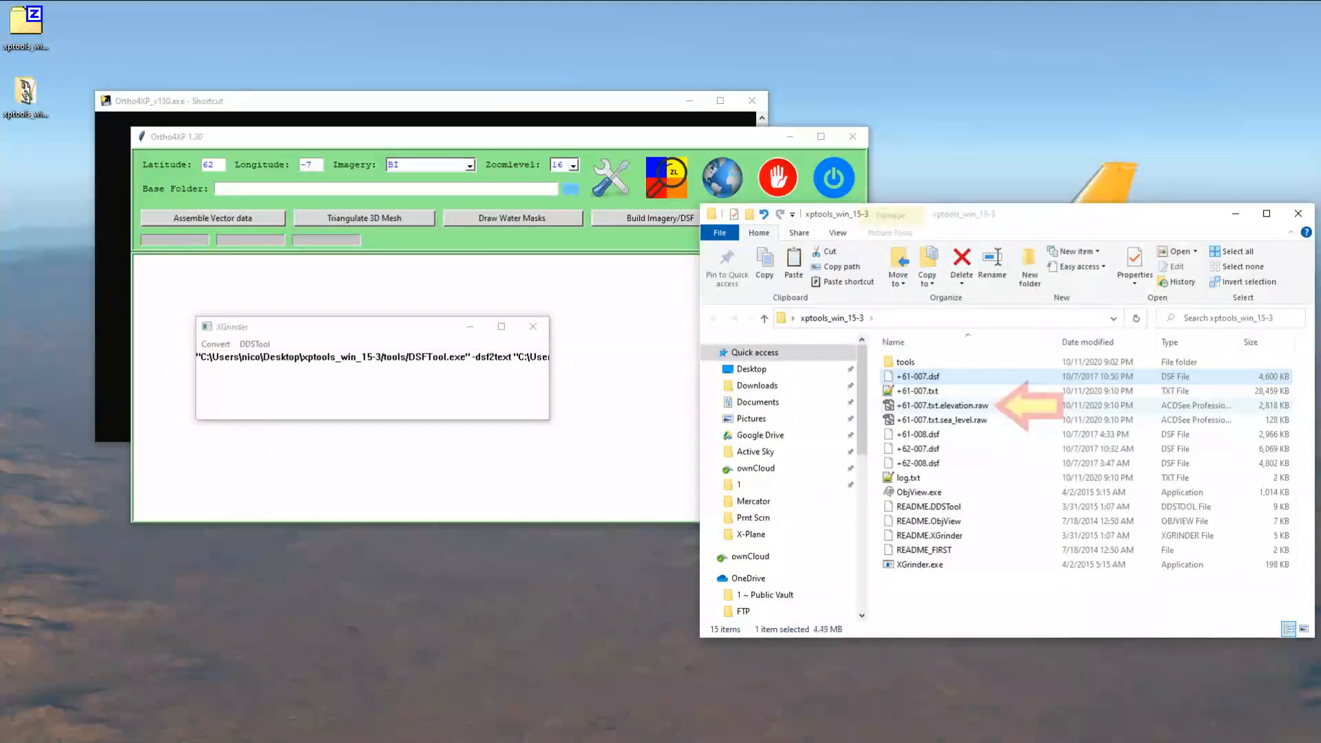
# Select the new +61-007 elevation raw file in xptools_win_15-3
pyautogui.click(939, 405)
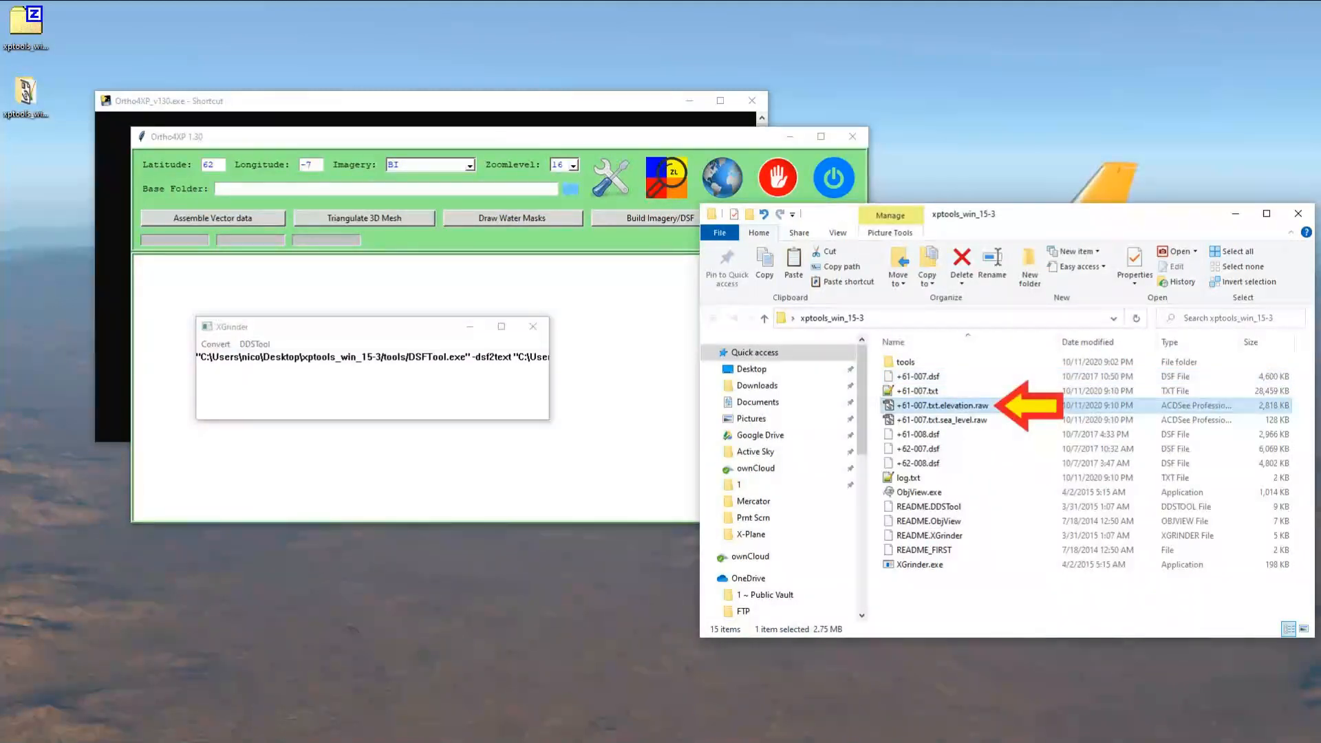